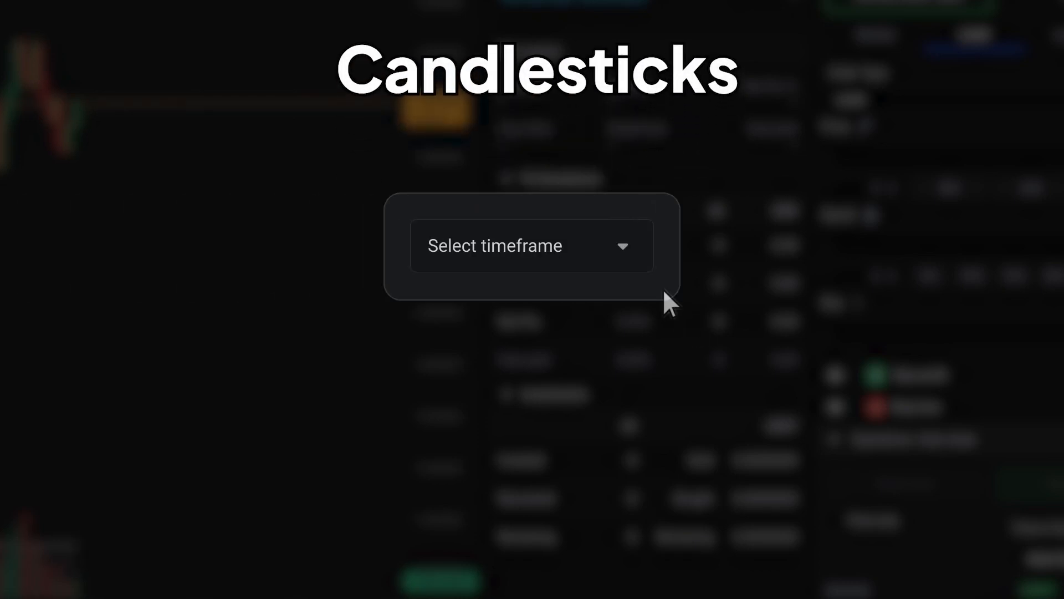
Open the Binance ETH/USDT chart showing 5-minute candlesticks with volume
{"action": "left_click", "coordinate": [532, 245]}
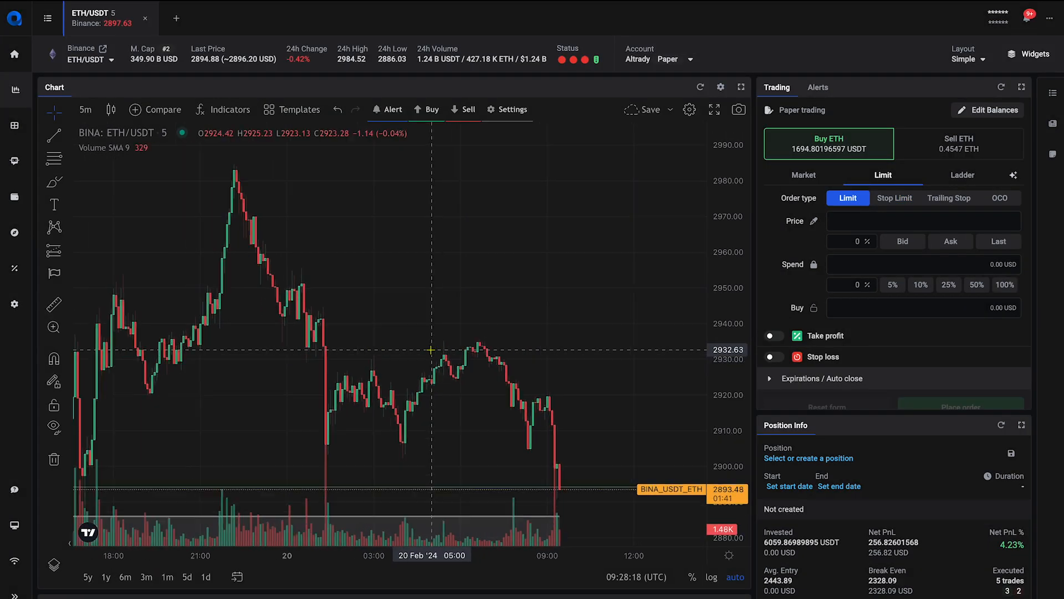
Change the chart timeframe from 5m to 15 minutes
{"action": "left_click", "coordinate": [86, 109]}
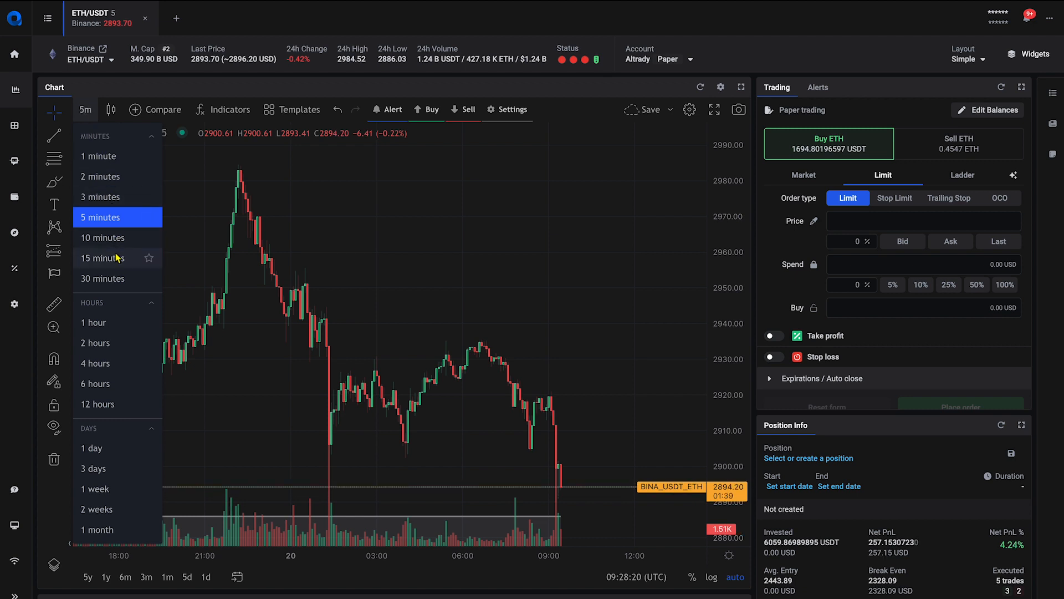
{"action": "left_click", "coordinate": [104, 258]}
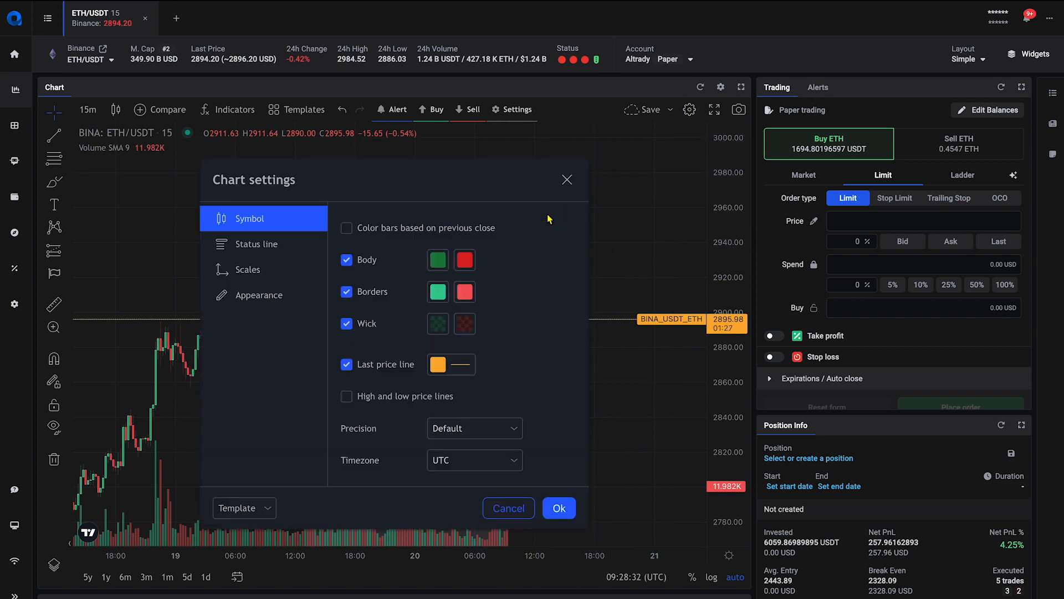
Set the falling-candle Body swatch to purple in Symbol settings
{"action": "left_click", "coordinate": [464, 259]}
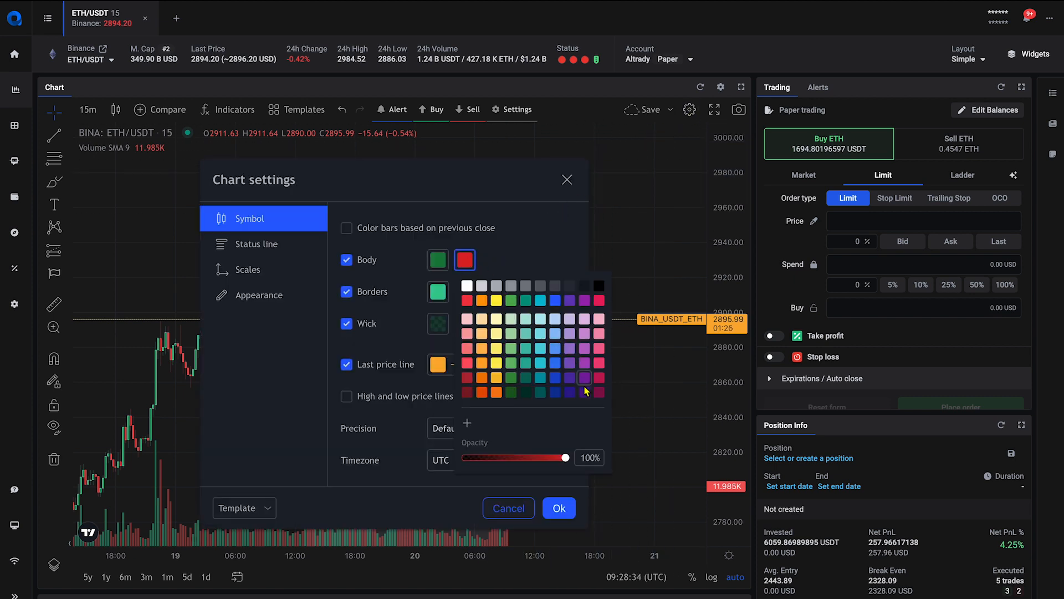
{"action": "left_click", "coordinate": [583, 392]}
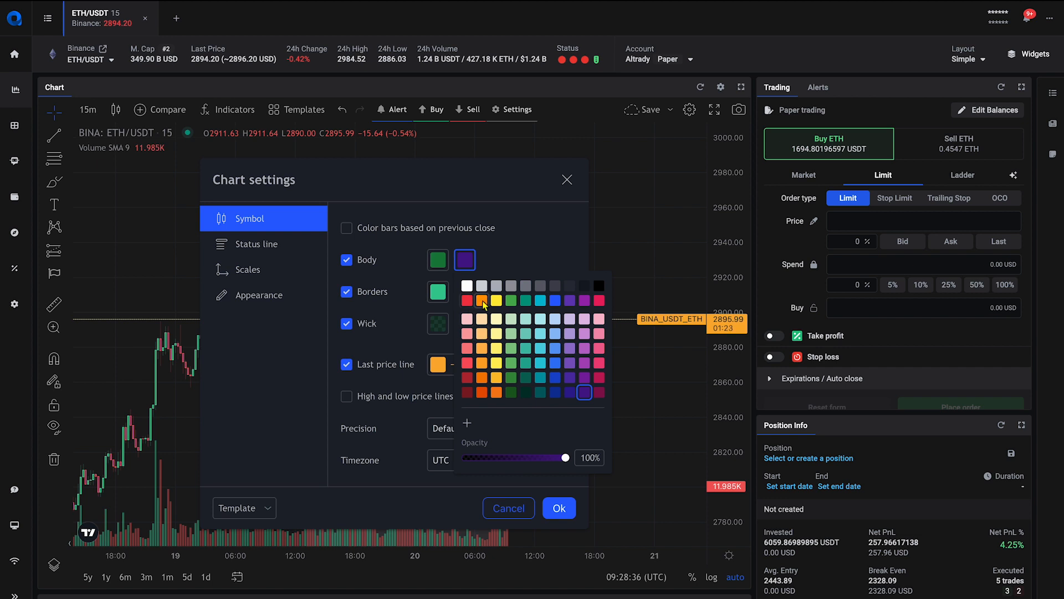
{"action": "left_click", "coordinate": [482, 300]}
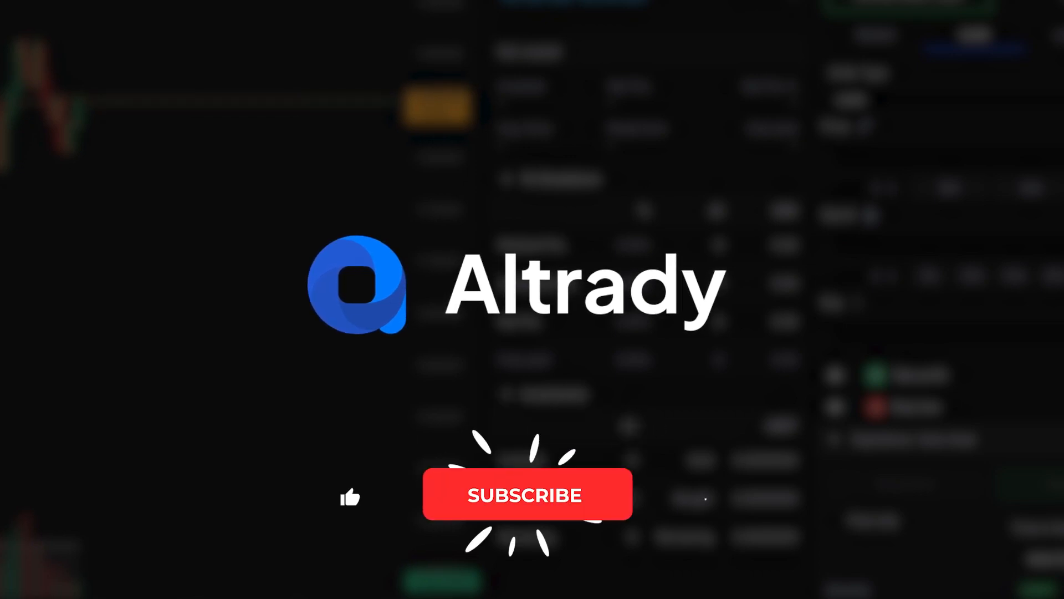
{"action": "left_click", "coordinate": [527, 494]}
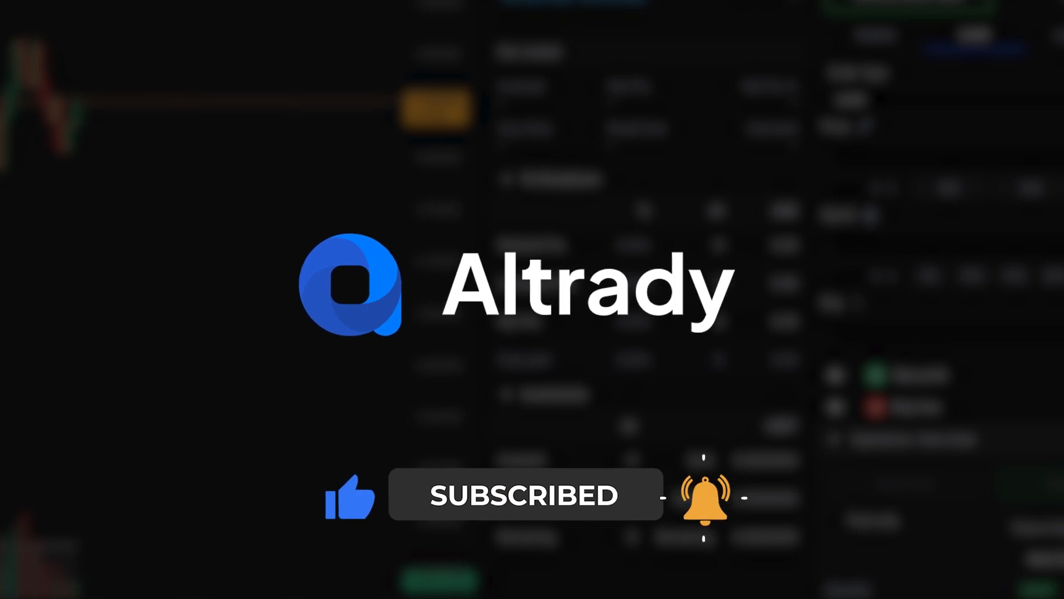